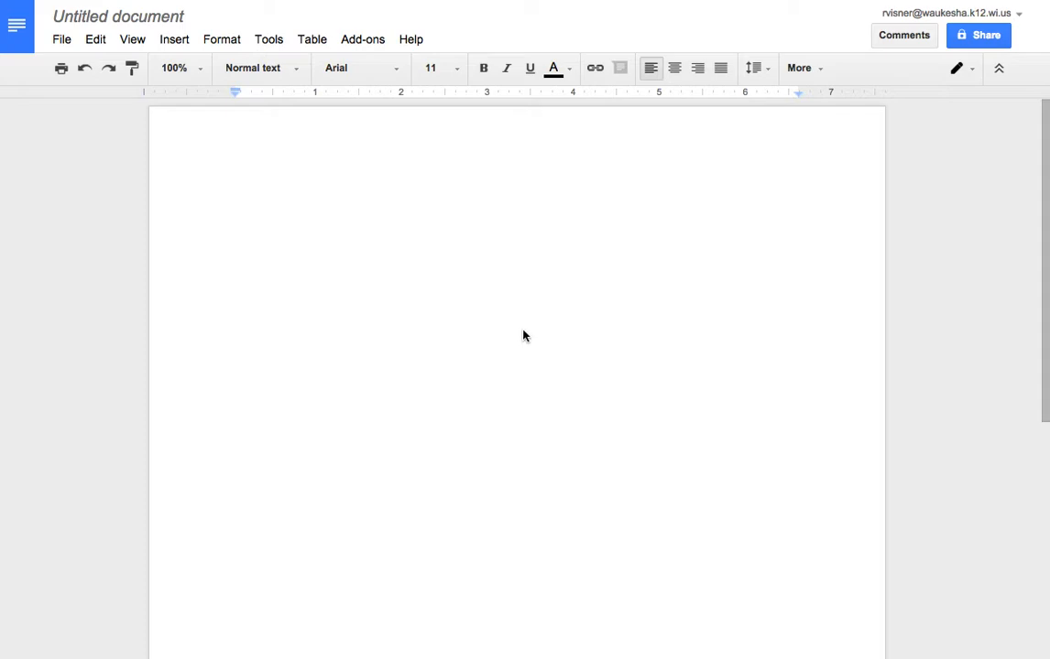
mouse_move(524, 333)
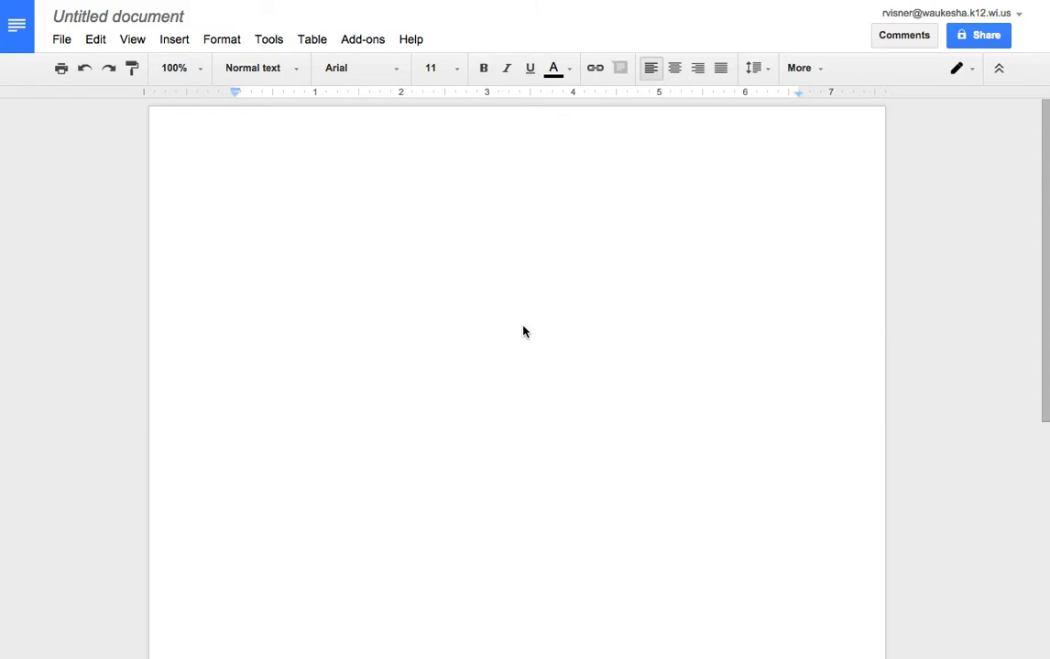
mouse_move(487, 286)
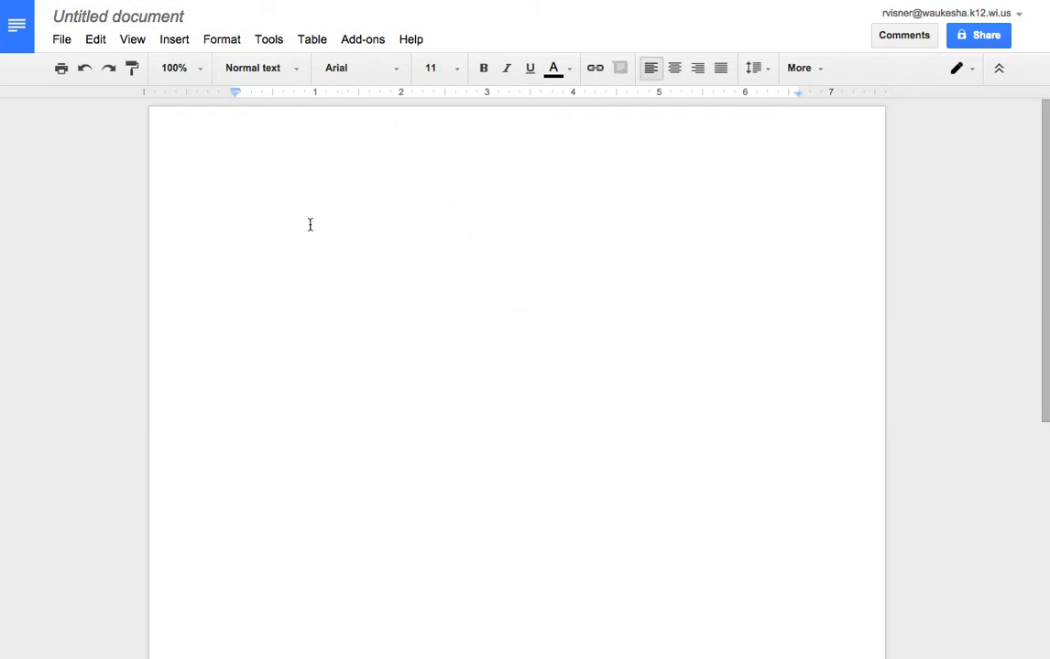
Name the document 'Test' and write 'Assignment' in the body.
left_click(119, 16)
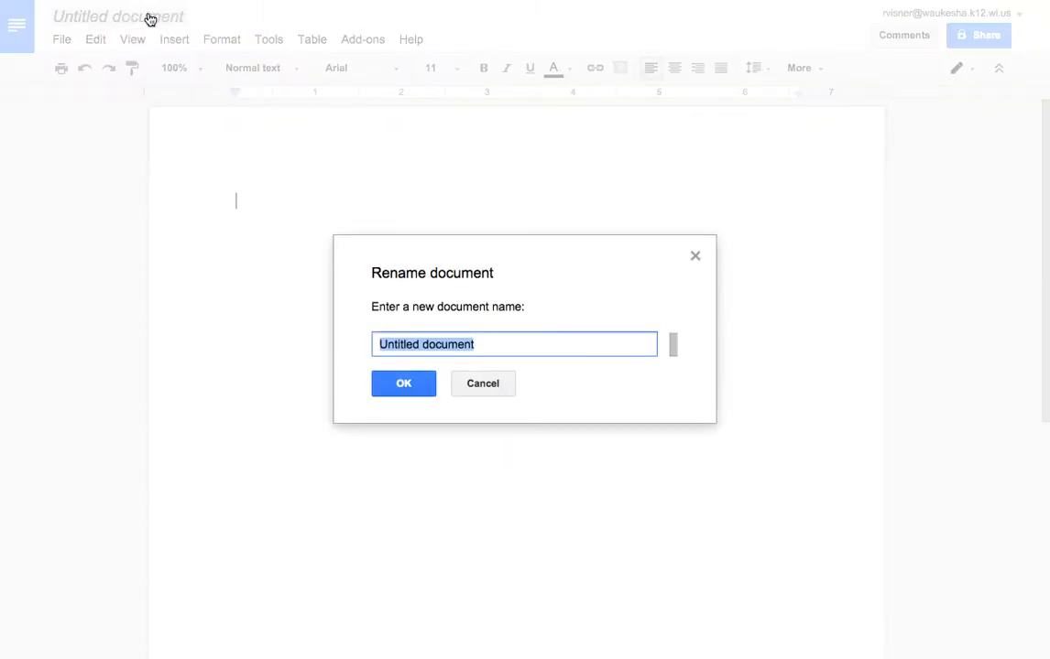
type("Tes")
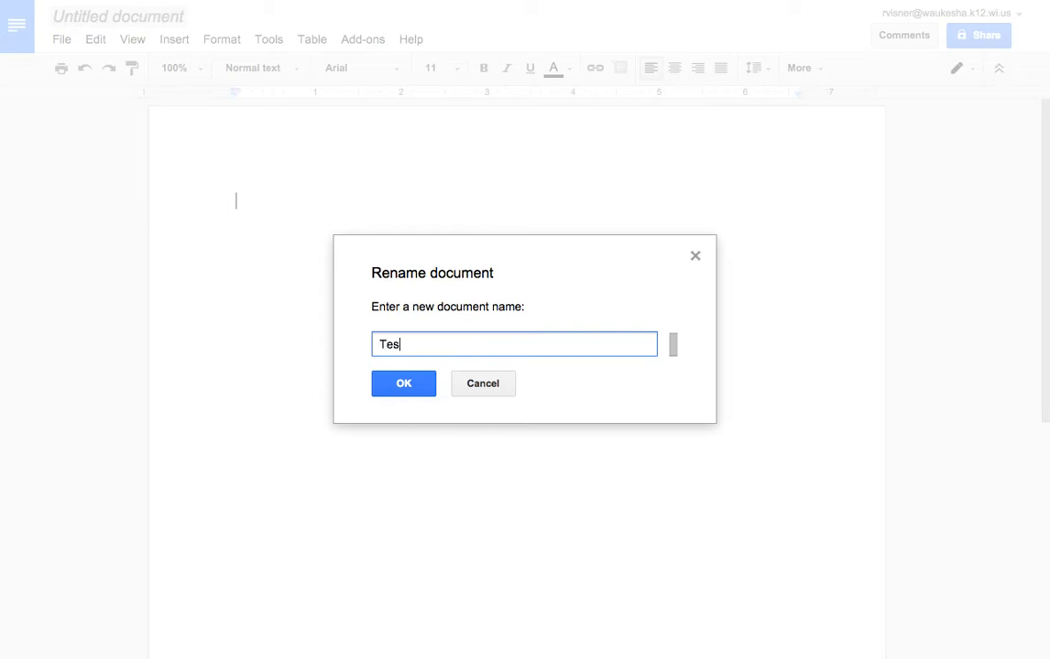
type("t")
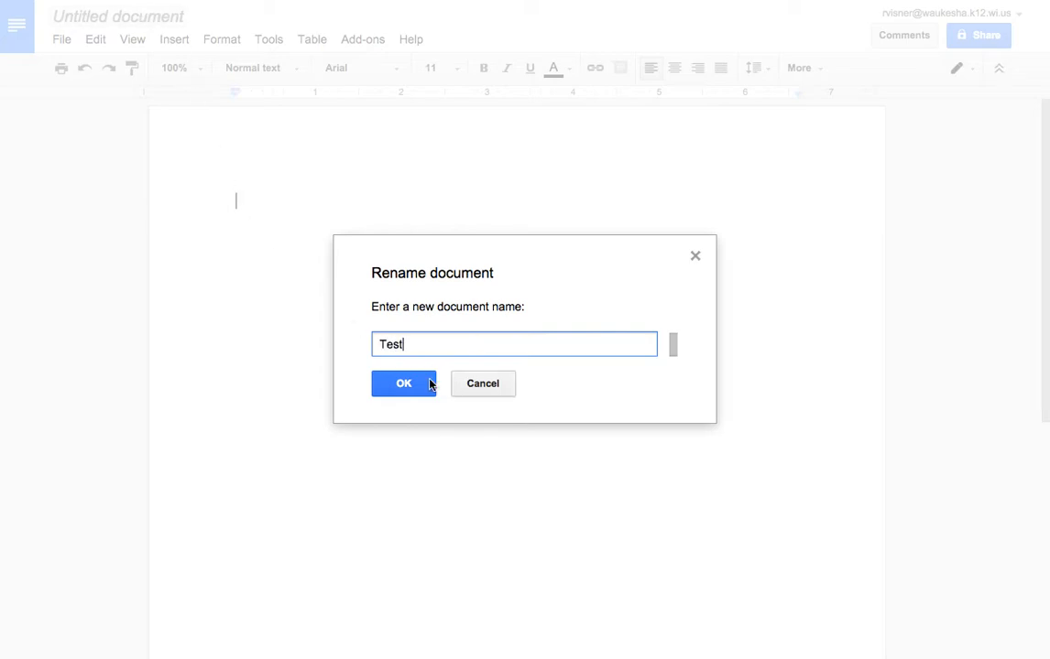
left_click(403, 385)
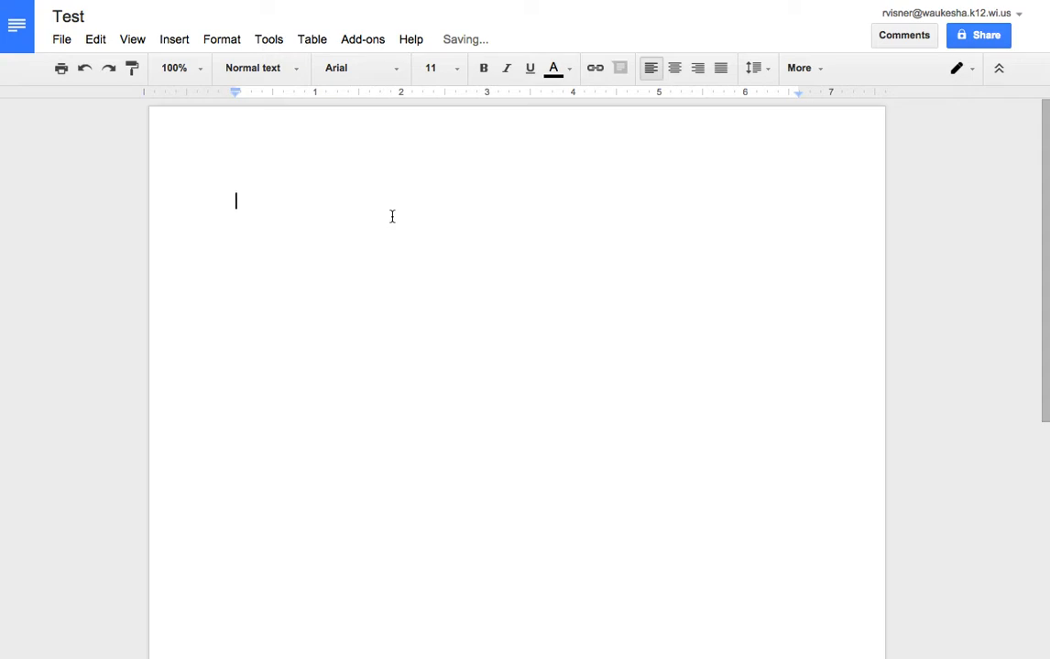
type("Assignment")
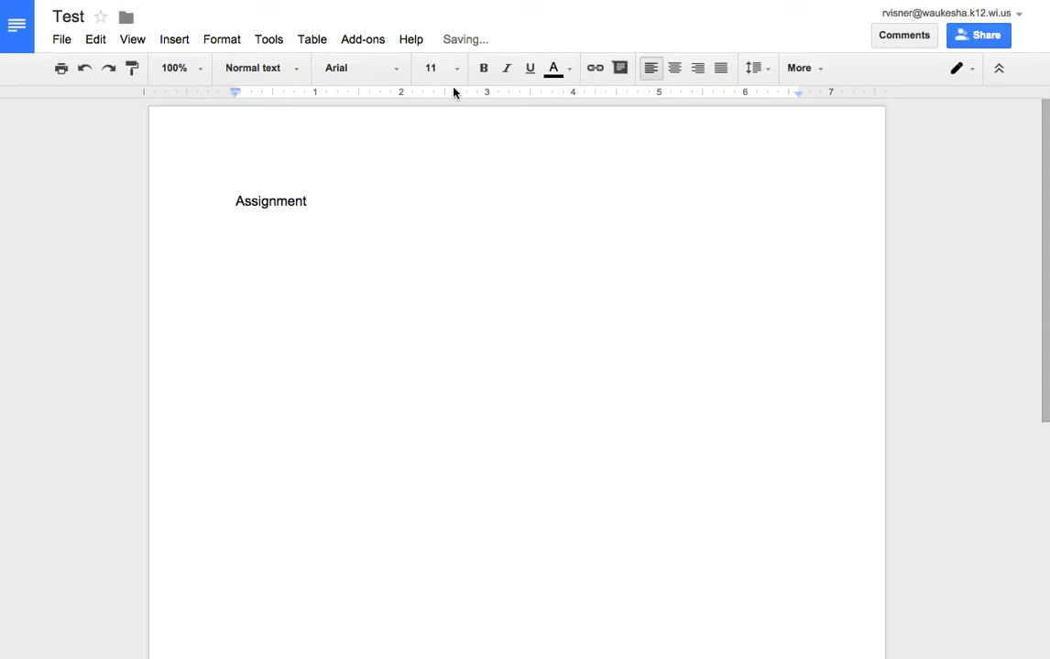
mouse_move(463, 48)
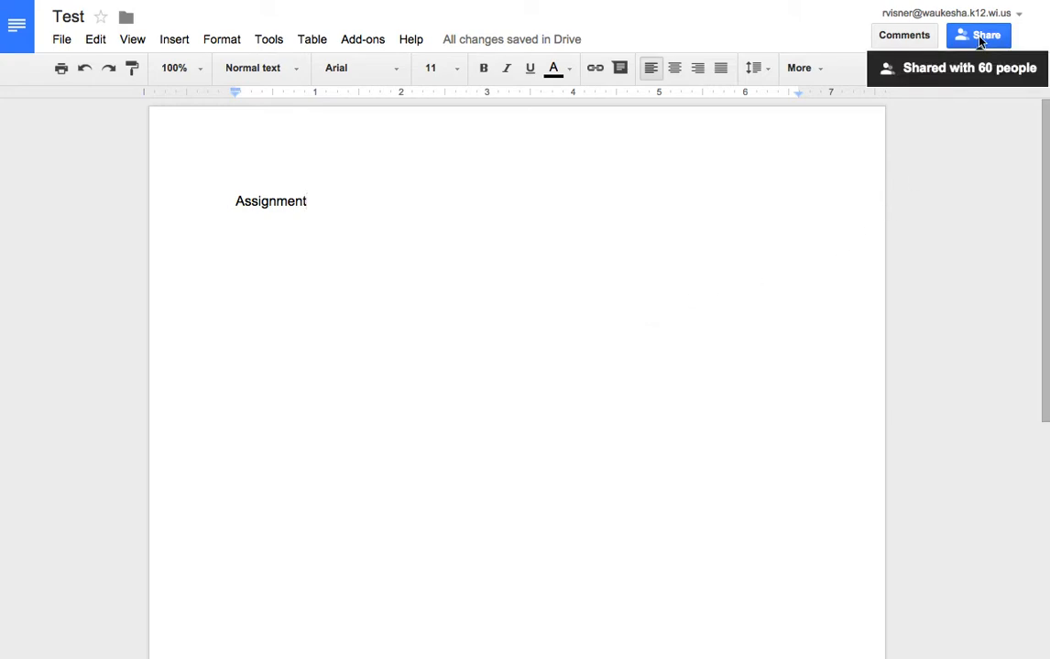
Bring up the Share dialog for the 'Test' document.
left_click(978, 37)
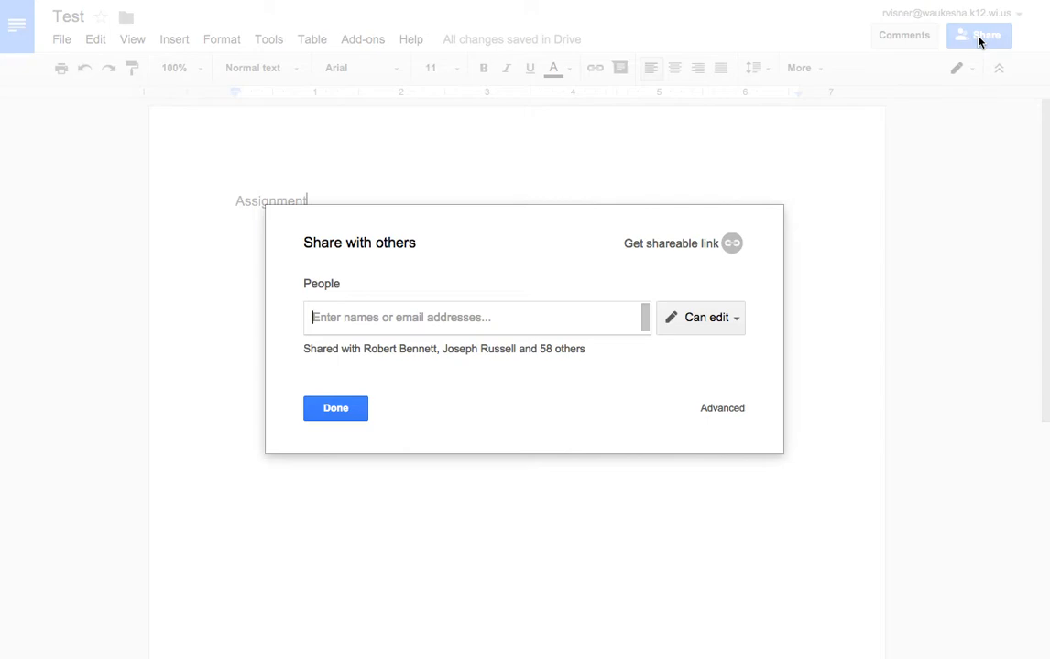
mouse_move(404, 249)
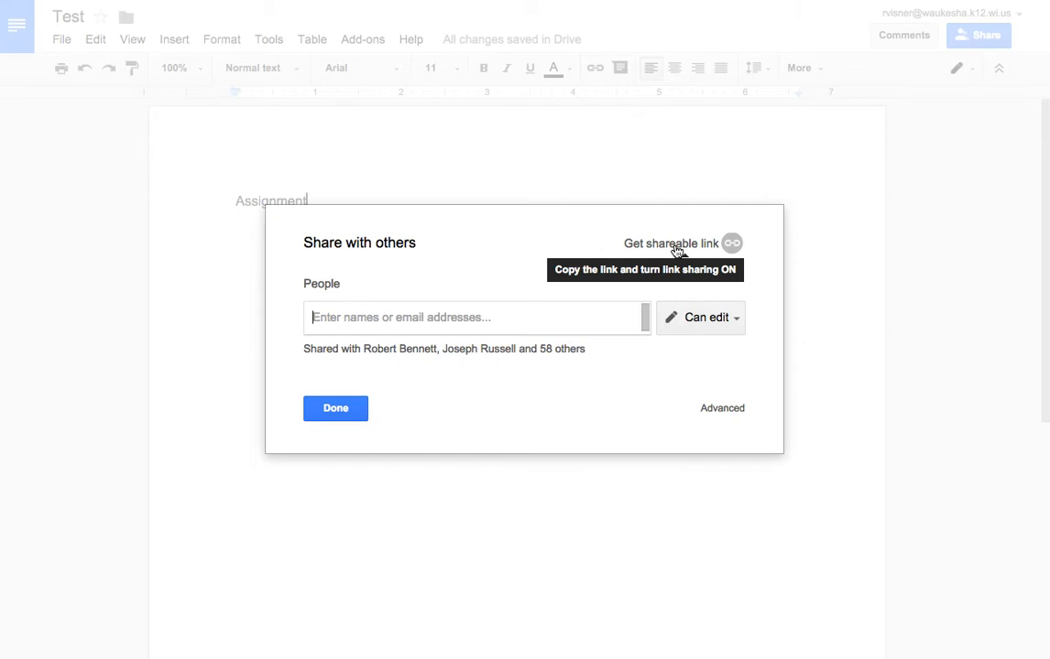
Get a shareable link and show the full list of link access options via More...
left_click(733, 242)
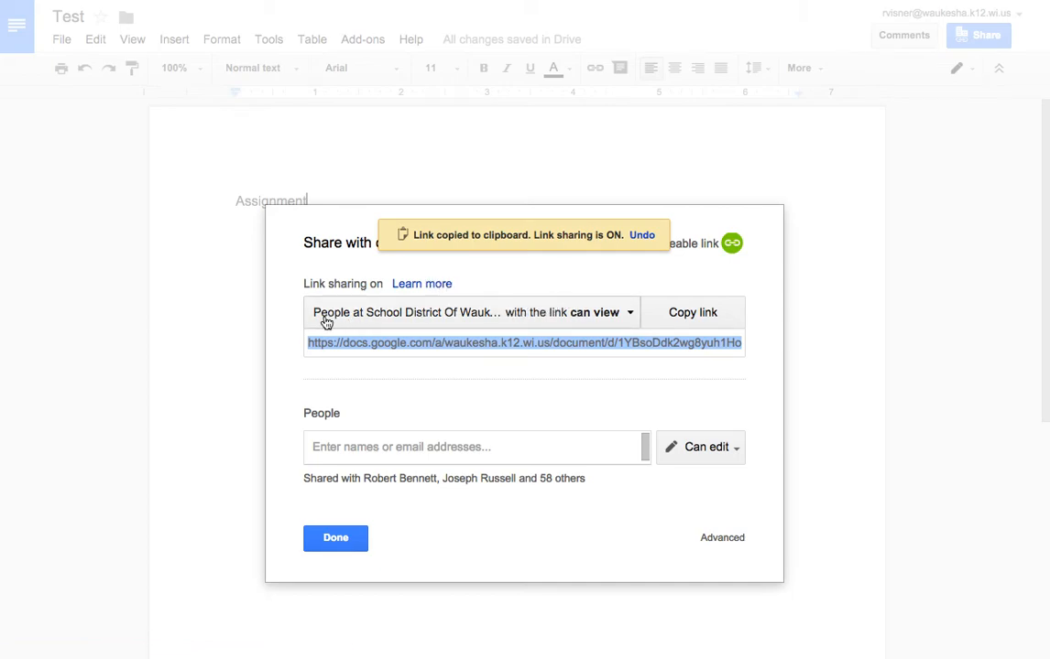
mouse_move(454, 319)
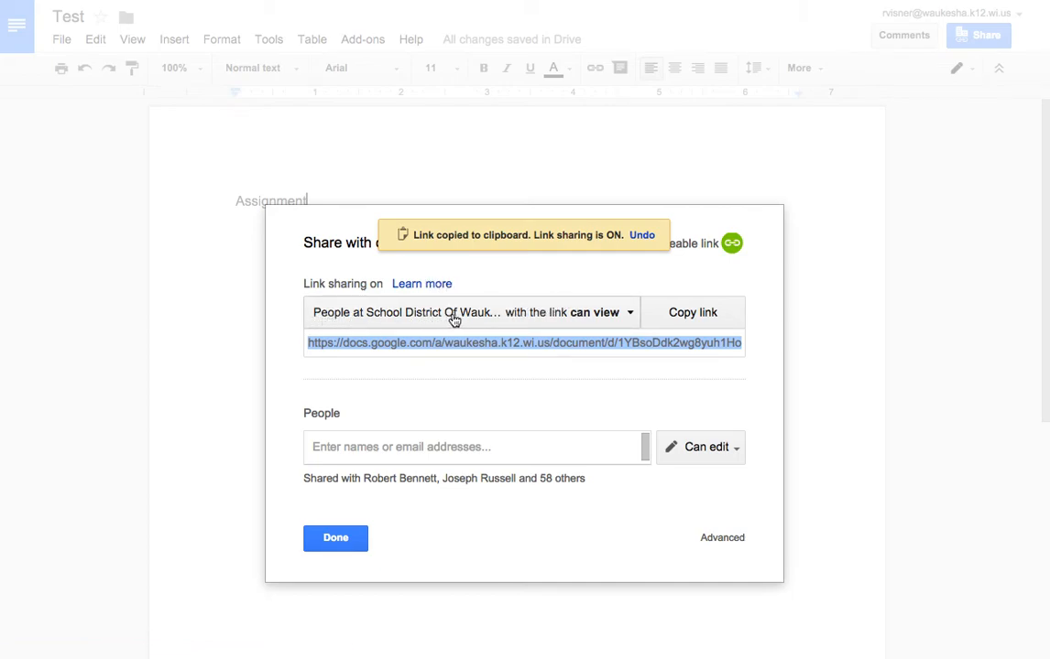
mouse_move(509, 319)
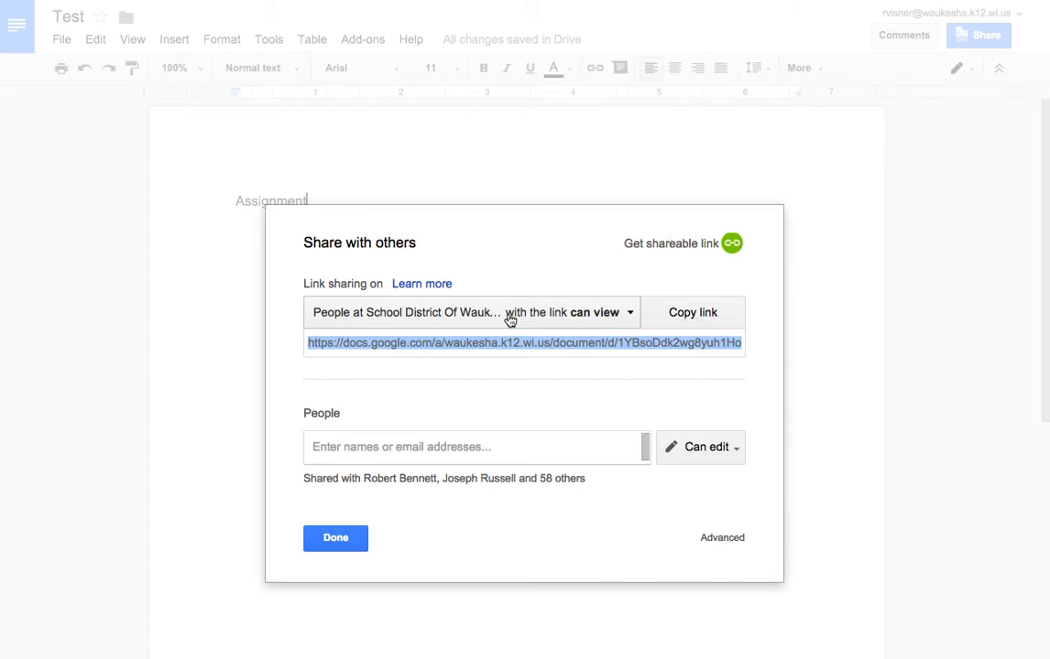
mouse_move(527, 318)
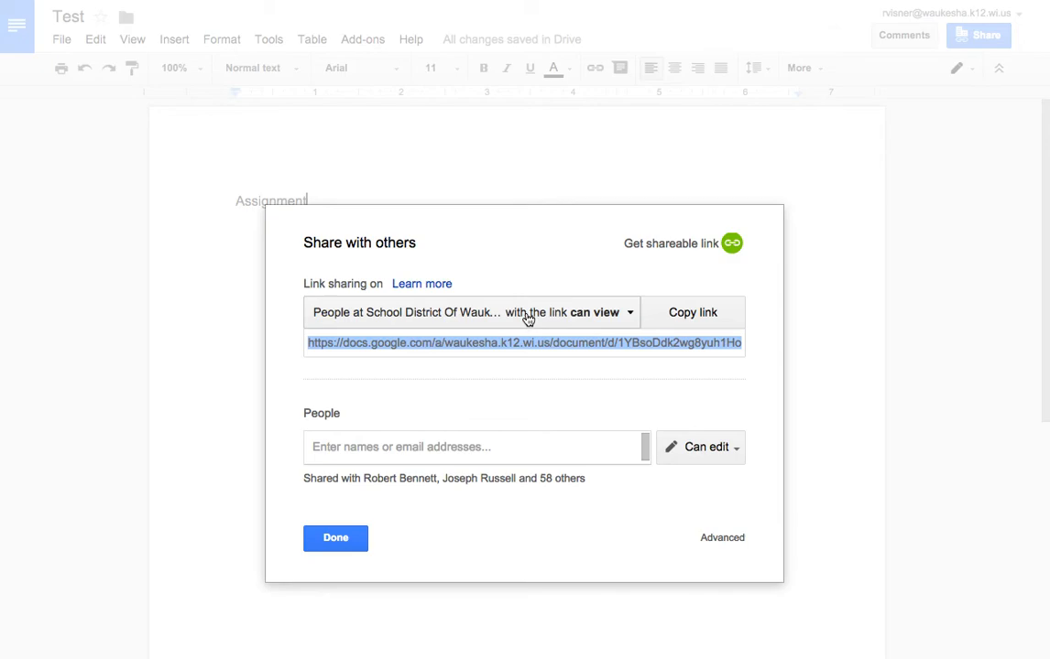
left_click(629, 311)
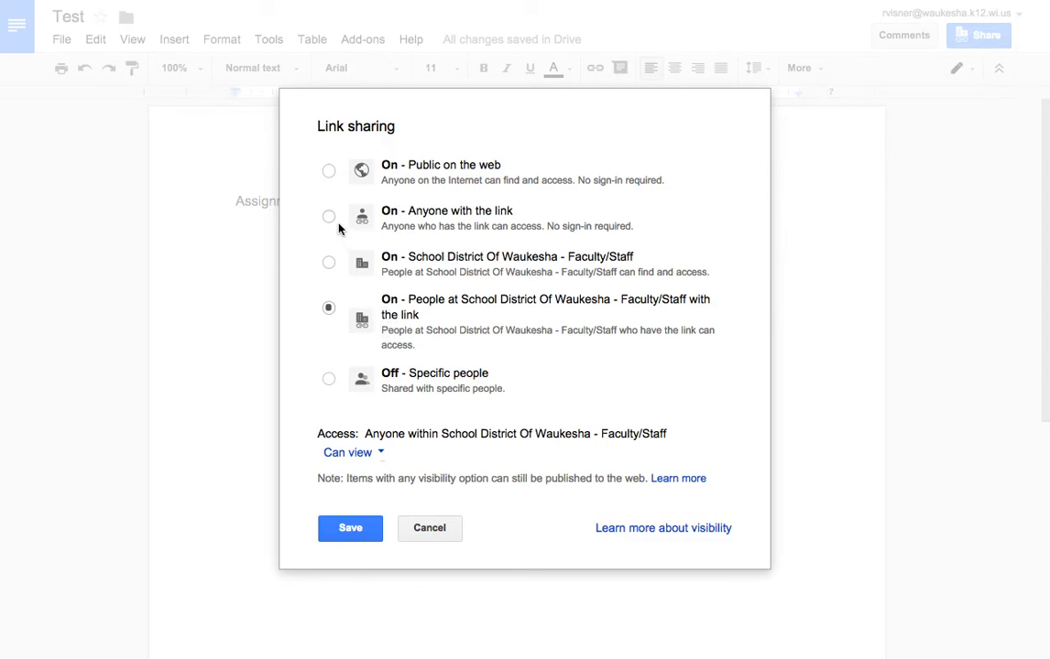
Set link sharing to 'On - Anyone with the link' with 'Can view' access and save.
left_click(330, 218)
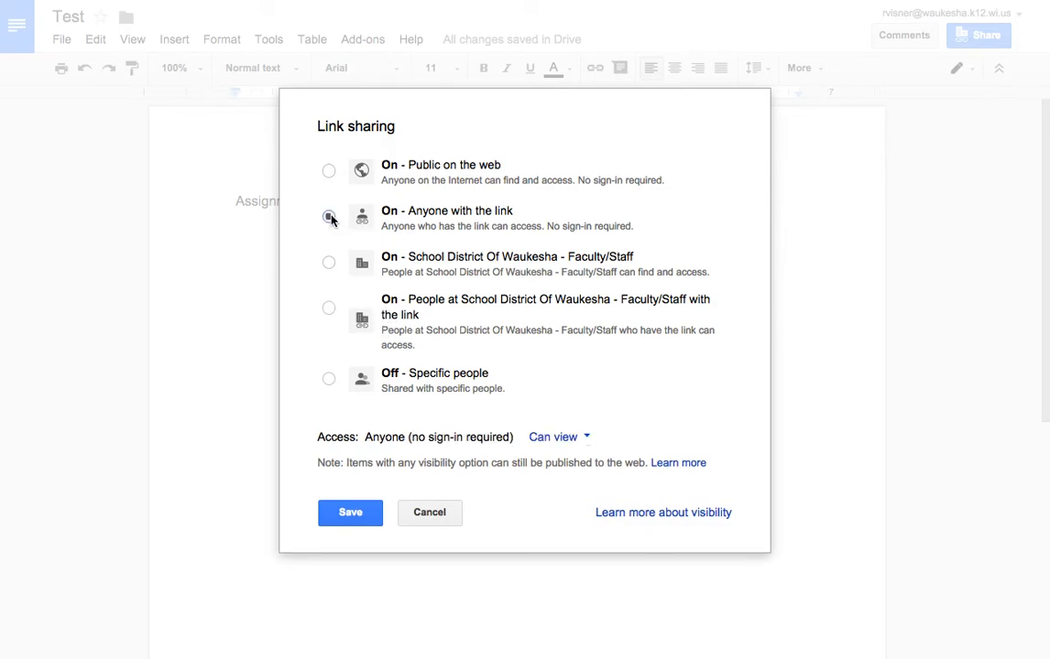
left_click(328, 218)
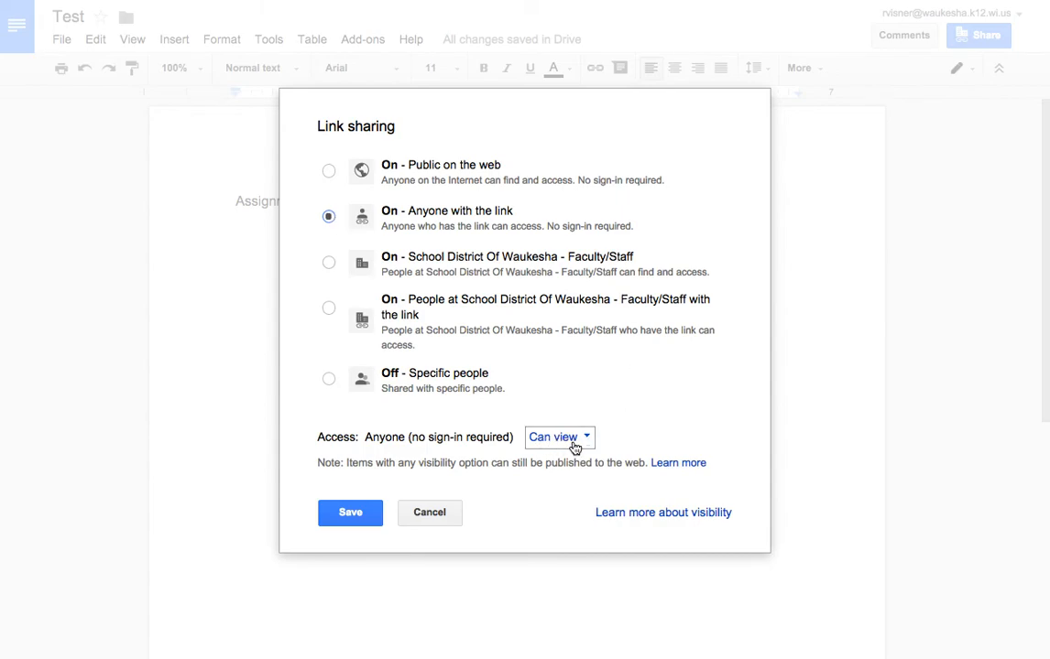
left_click(559, 438)
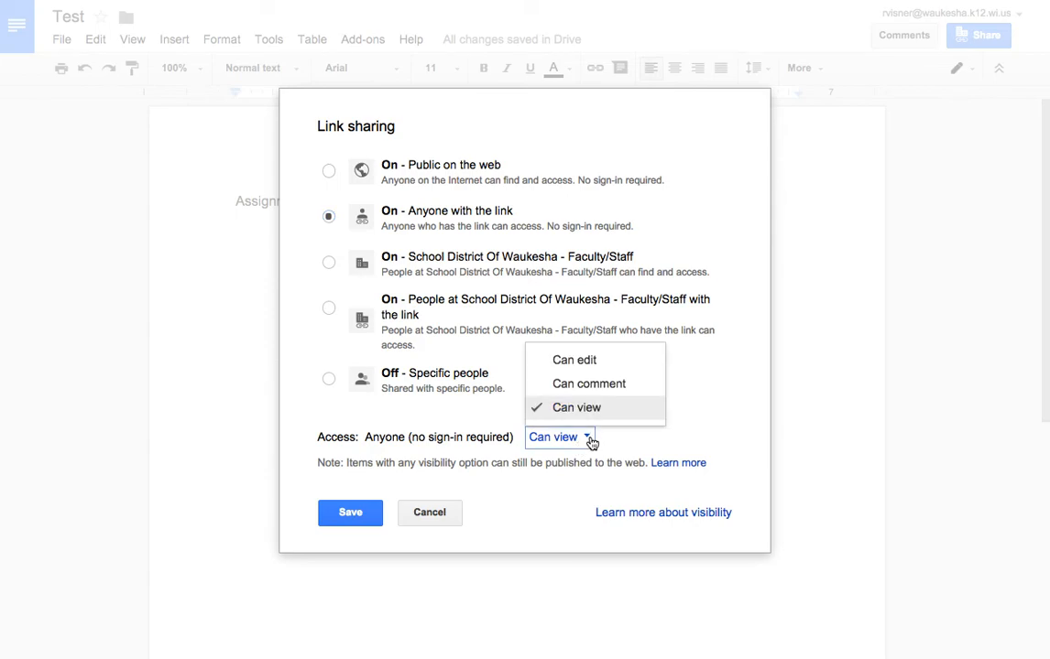
mouse_move(575, 359)
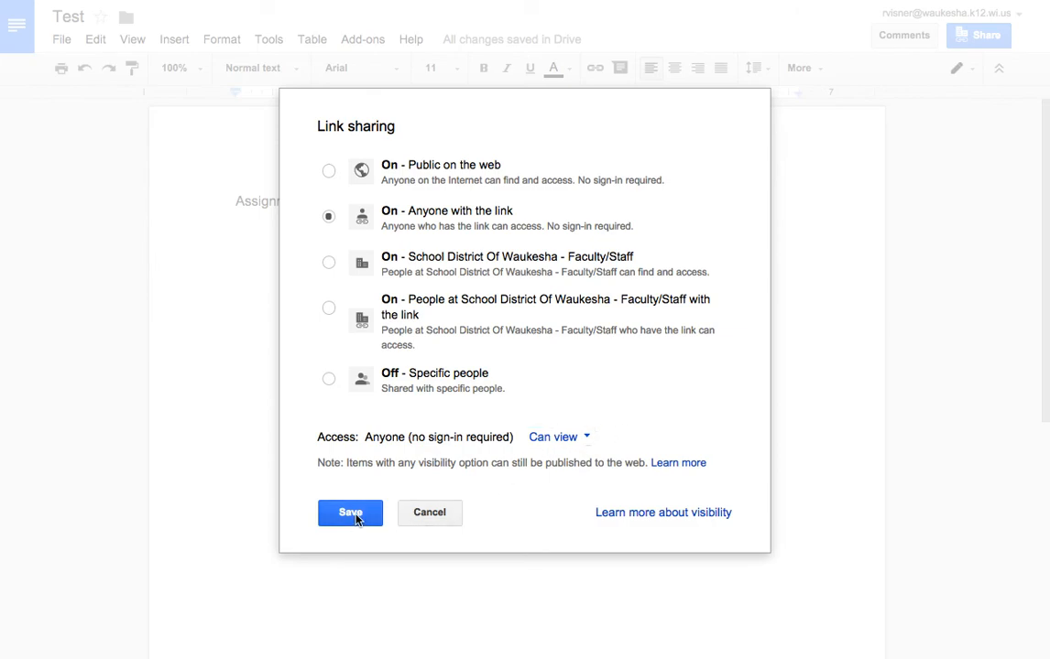
left_click(350, 513)
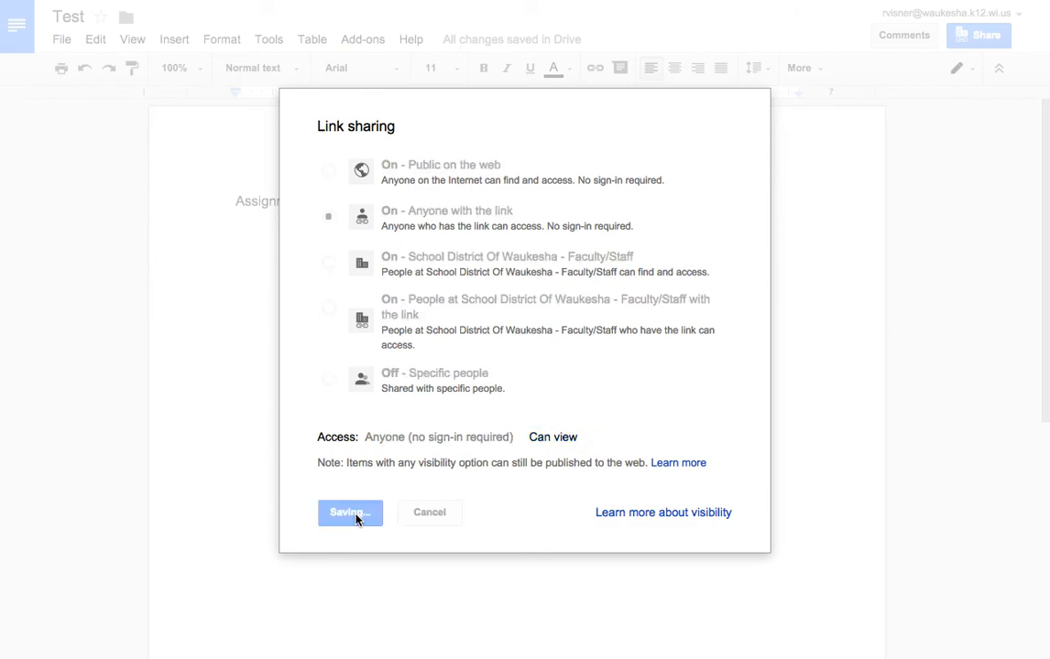
Select the shareable URL and copy it to the clipboard.
left_click(350, 513)
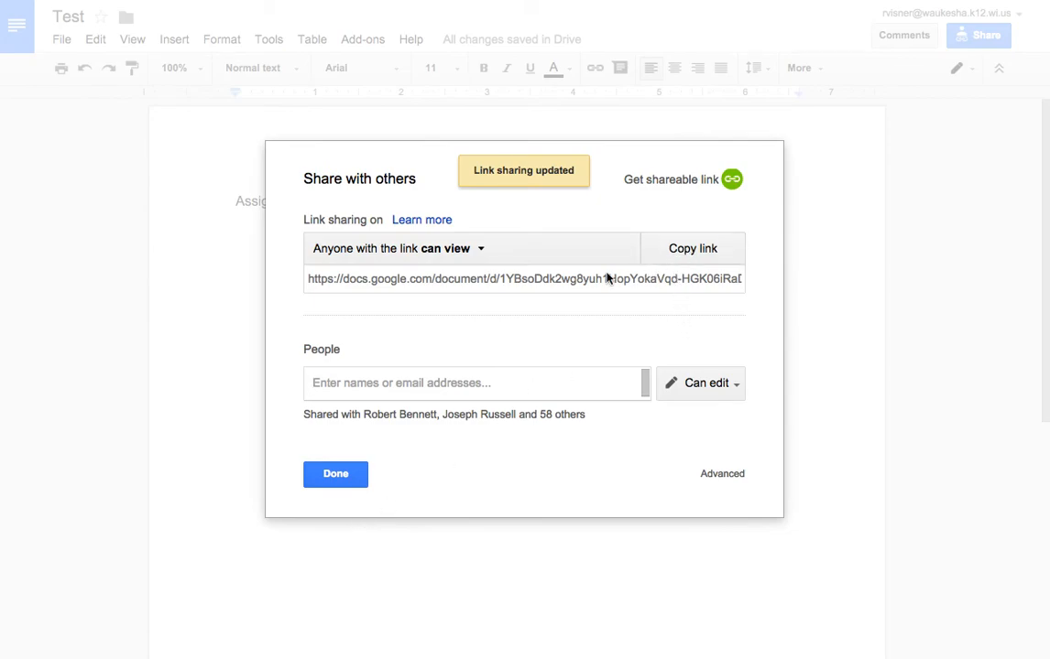
left_click(524, 278)
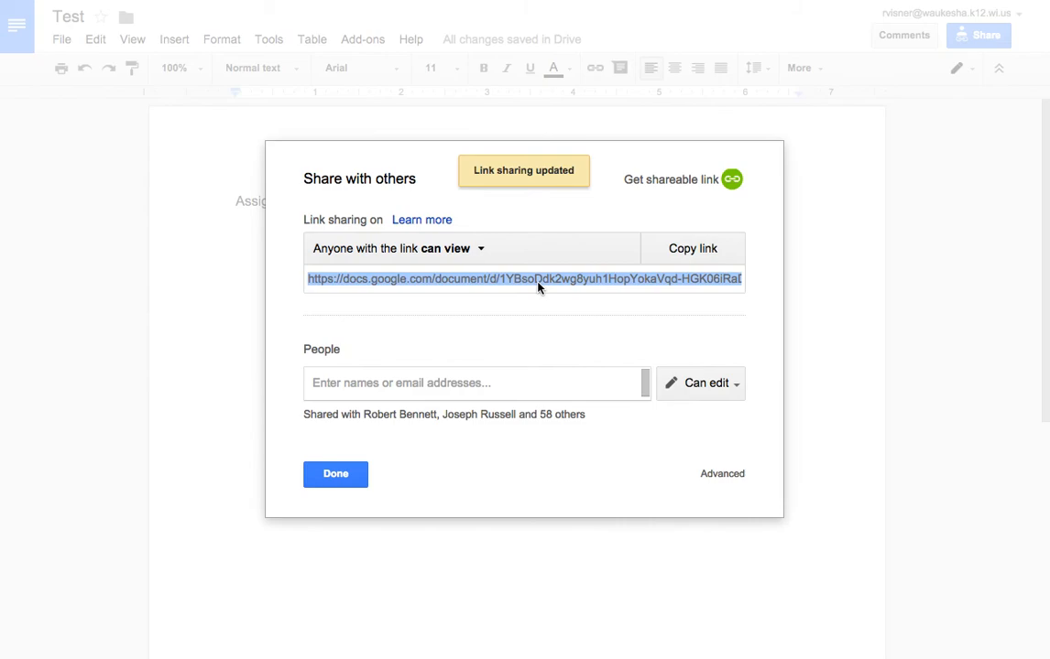
right_click(538, 288)
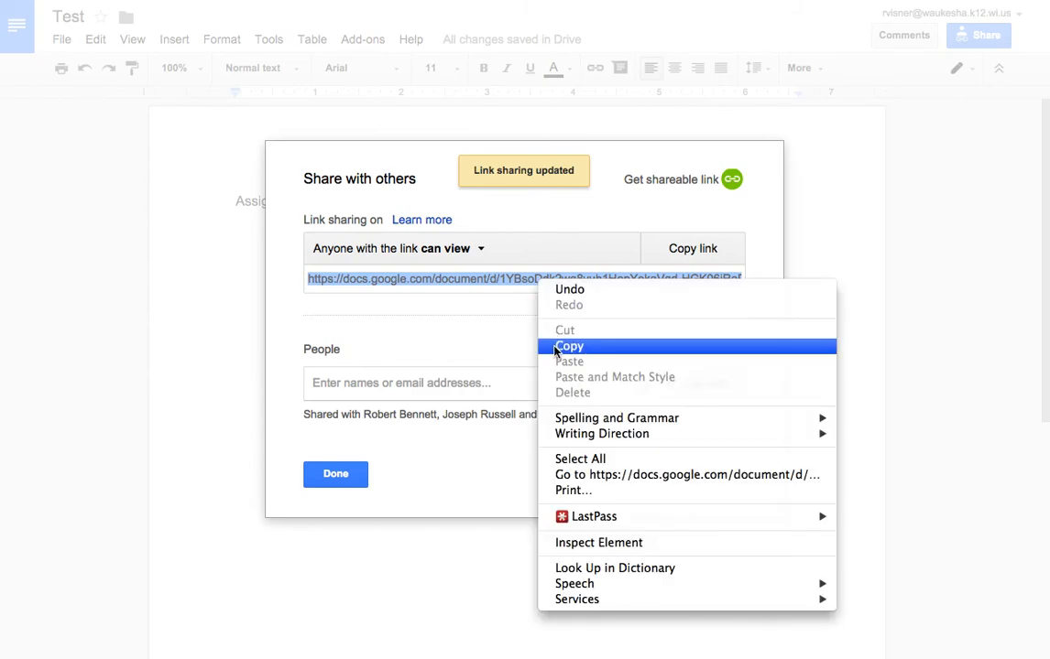
left_click(568, 346)
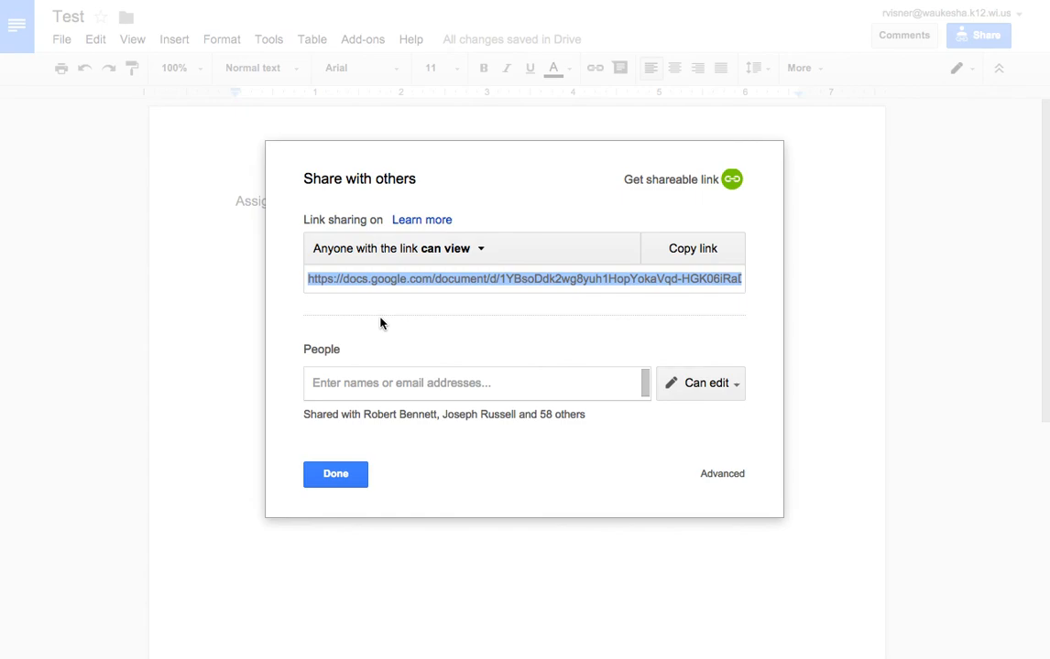
mouse_move(368, 326)
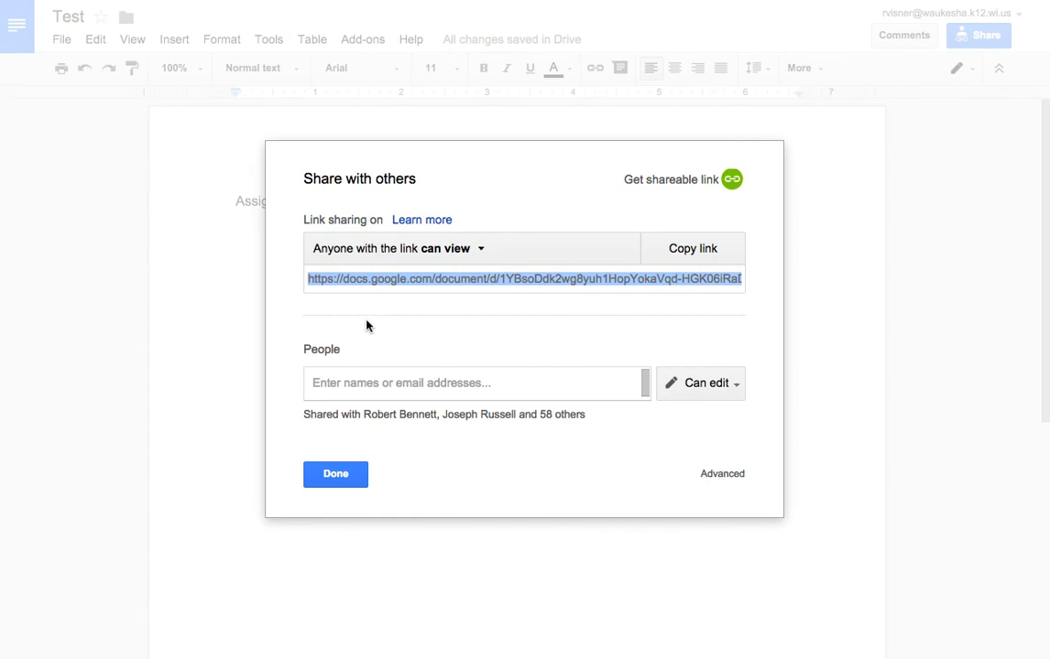